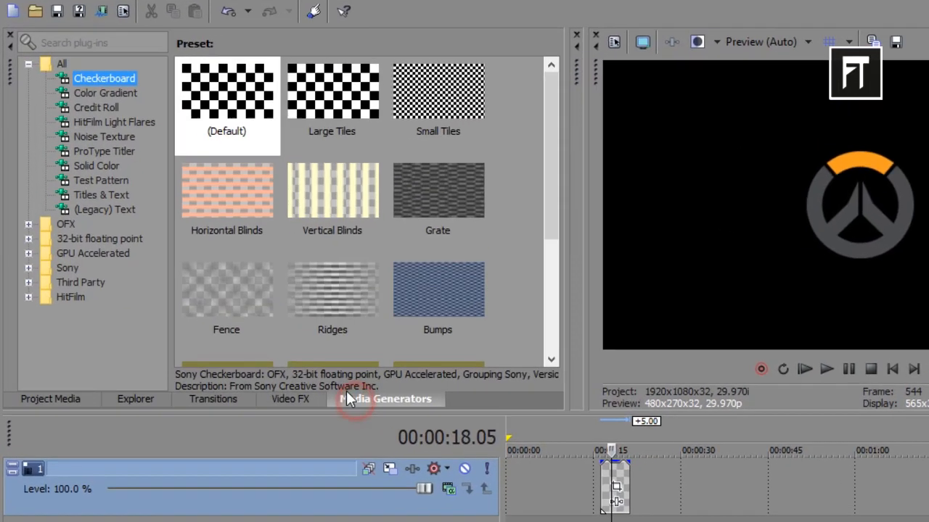
Step: Place an SMPTE Bars (NTSC) test pattern on a new top track above the logo
{"action": "left_click", "coordinate": [101, 180]}
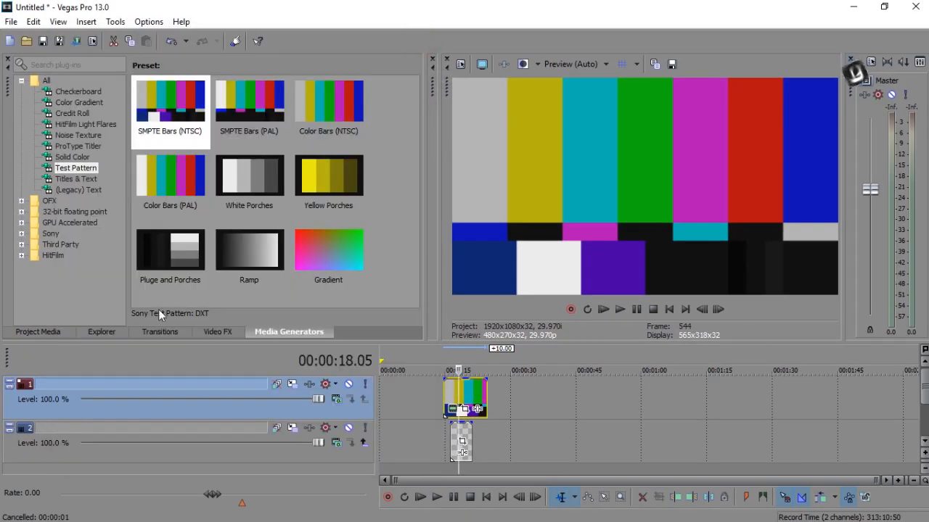
Step: Apply TV Simulator with the TV Look preset to the colour-bars event
{"action": "left_click", "coordinate": [216, 332]}
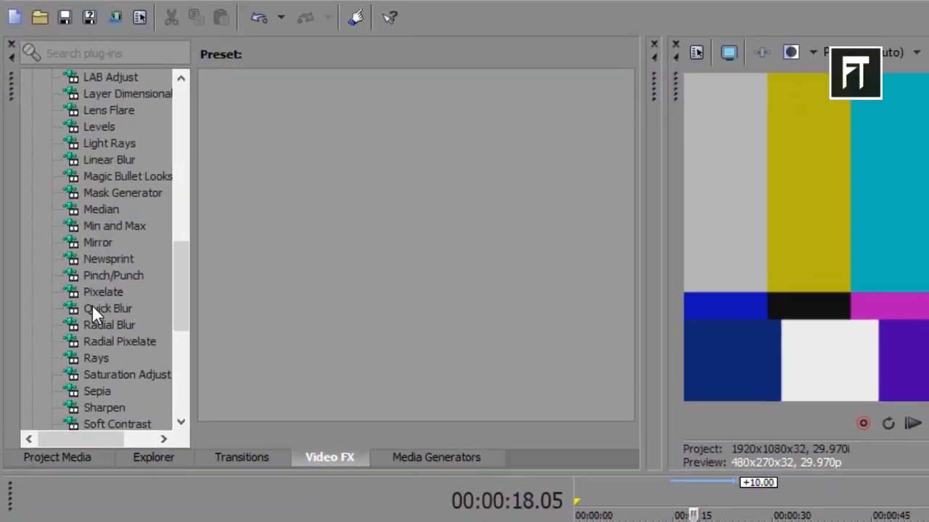
{"action": "left_click", "coordinate": [120, 249]}
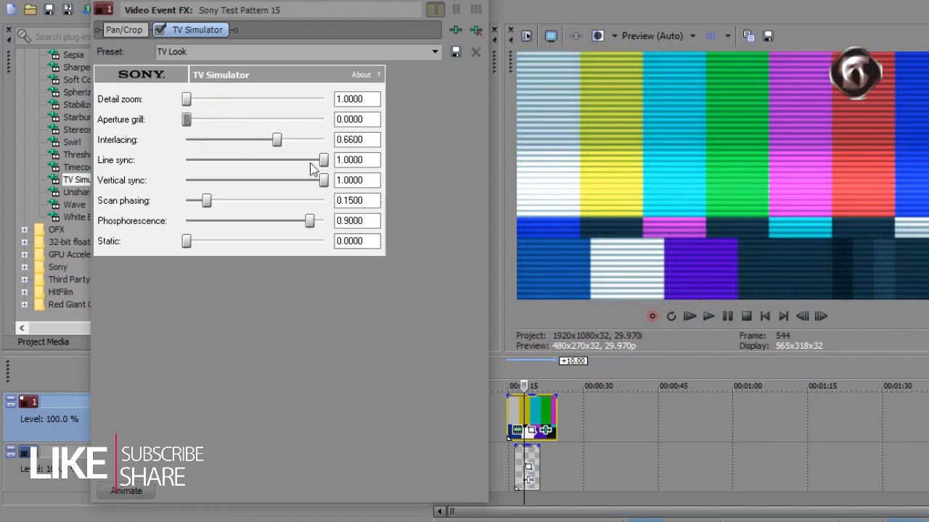
Step: Set TV Simulator line sync to 0, phosphorescence 0.09 and interlacing 0.038
{"action": "left_click_drag", "start_coordinate": [323, 160], "coordinate": [250, 160]}
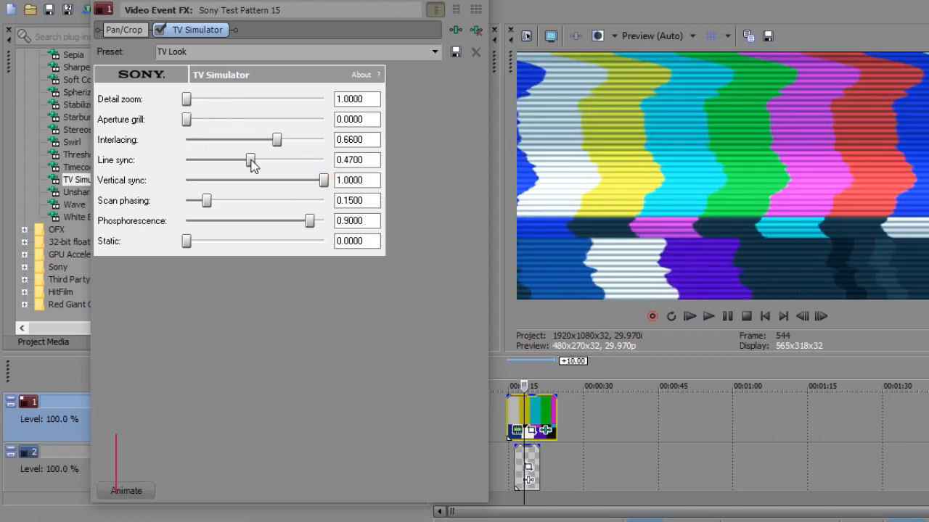
{"action": "left_click_drag", "start_coordinate": [250, 160], "coordinate": [185, 160]}
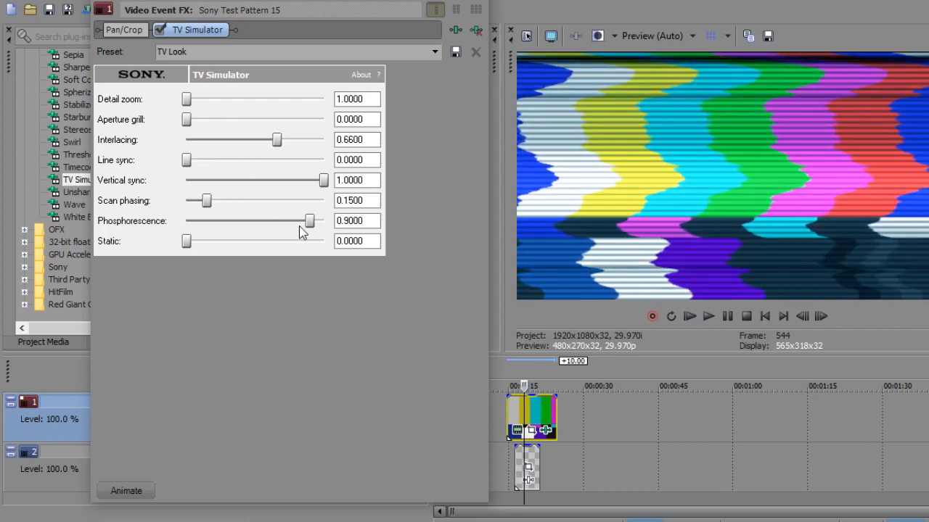
{"action": "left_click_drag", "start_coordinate": [311, 220], "coordinate": [210, 221]}
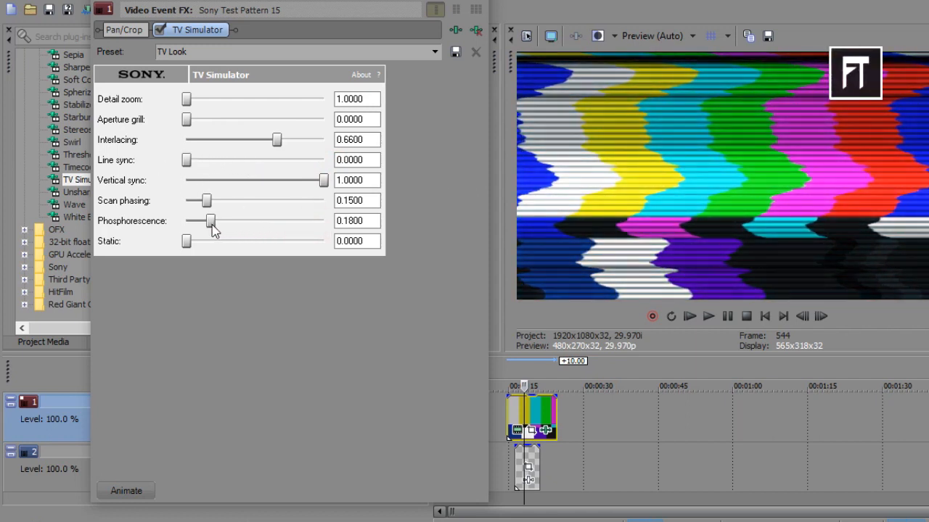
{"action": "left_click_drag", "start_coordinate": [210, 220], "coordinate": [197, 220]}
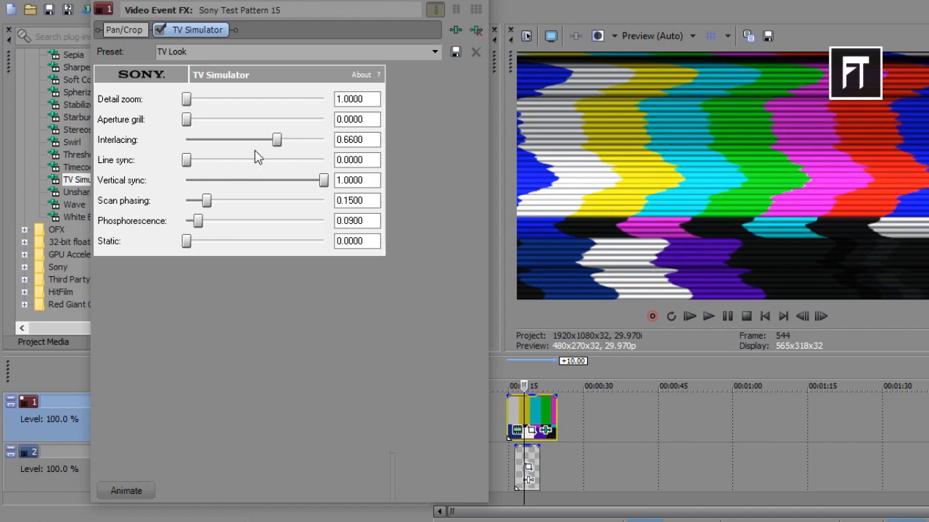
{"action": "left_click_drag", "start_coordinate": [277, 139], "coordinate": [186, 139]}
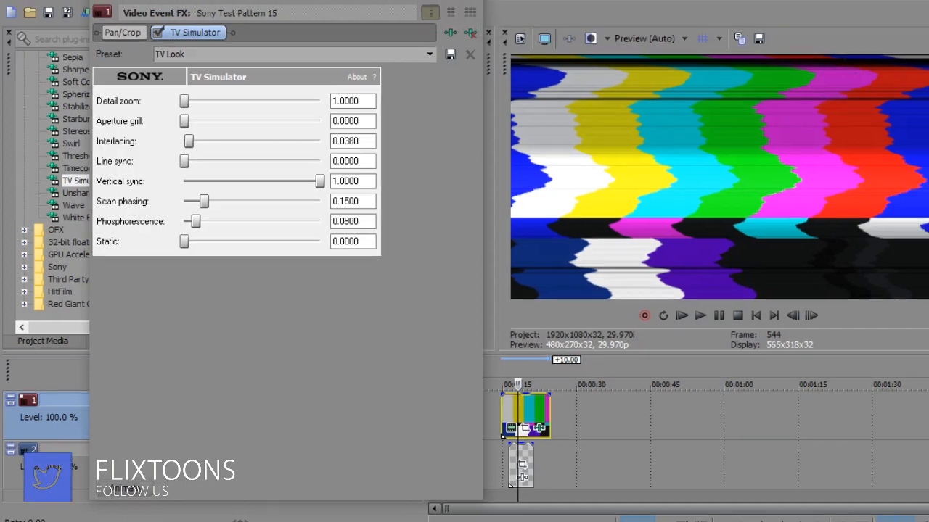
Step: Set the top track's composite mode to the Sony Displacement Map compositor
{"action": "left_click", "coordinate": [350, 373]}
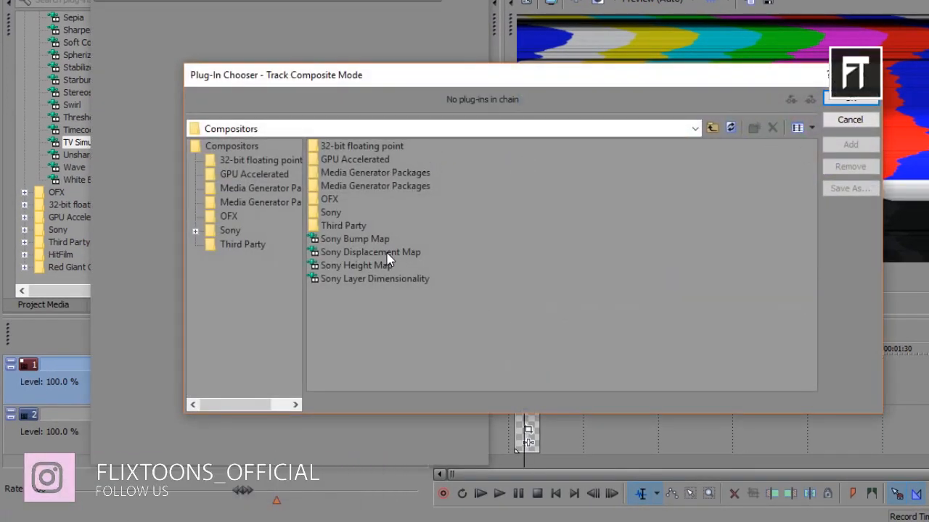
{"action": "double_click", "coordinate": [370, 252]}
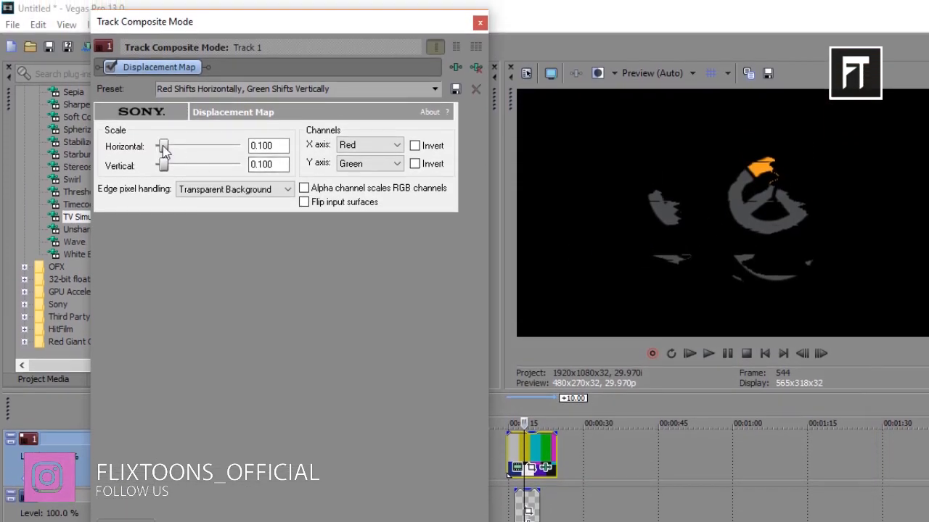
Step: Set displacement to horizontal 0.028, vertical 0, with alpha scaling RGB channels
{"action": "left_click_drag", "start_coordinate": [163, 163], "coordinate": [155, 164]}
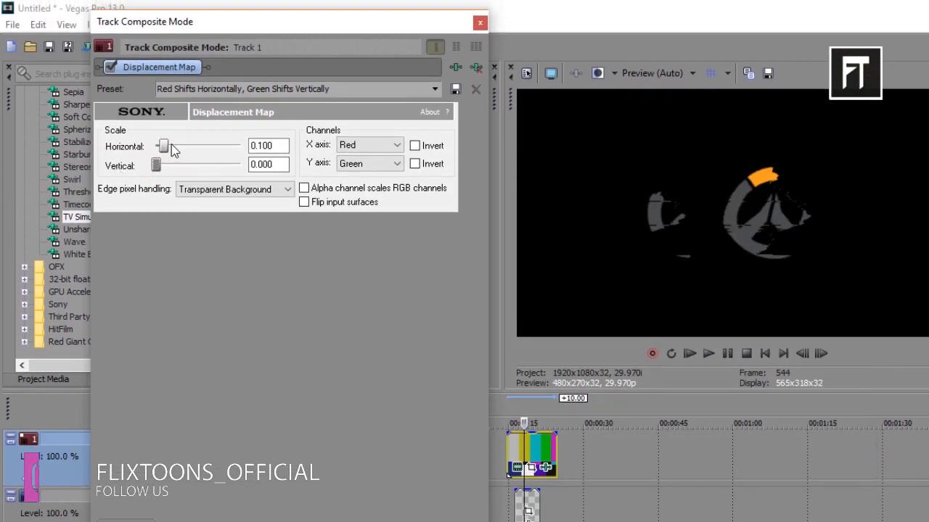
{"action": "left_click_drag", "start_coordinate": [164, 147], "coordinate": [158, 146]}
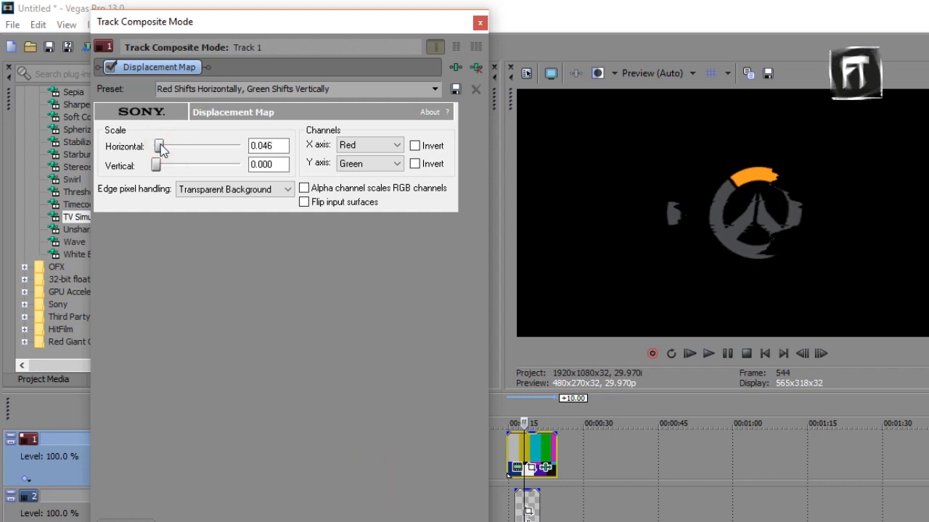
{"action": "left_click_drag", "start_coordinate": [161, 146], "coordinate": [157, 147]}
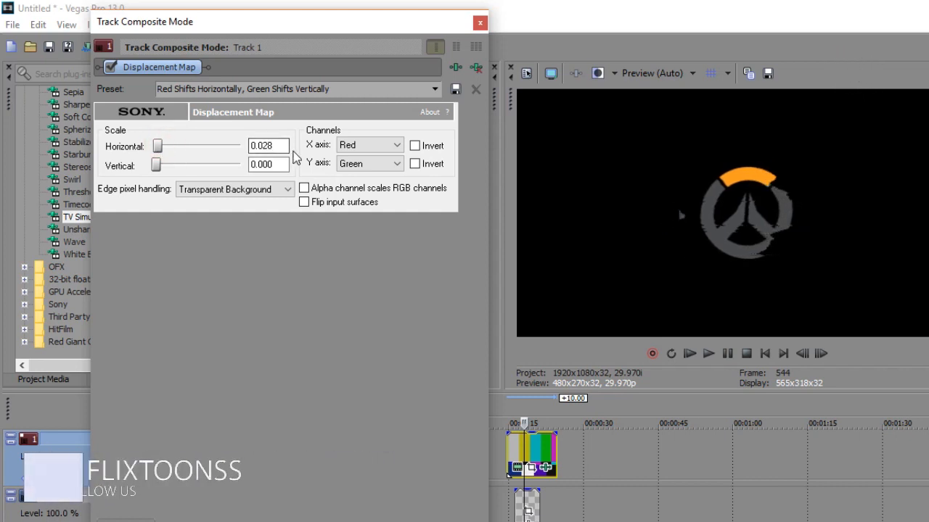
{"action": "left_click", "coordinate": [304, 188]}
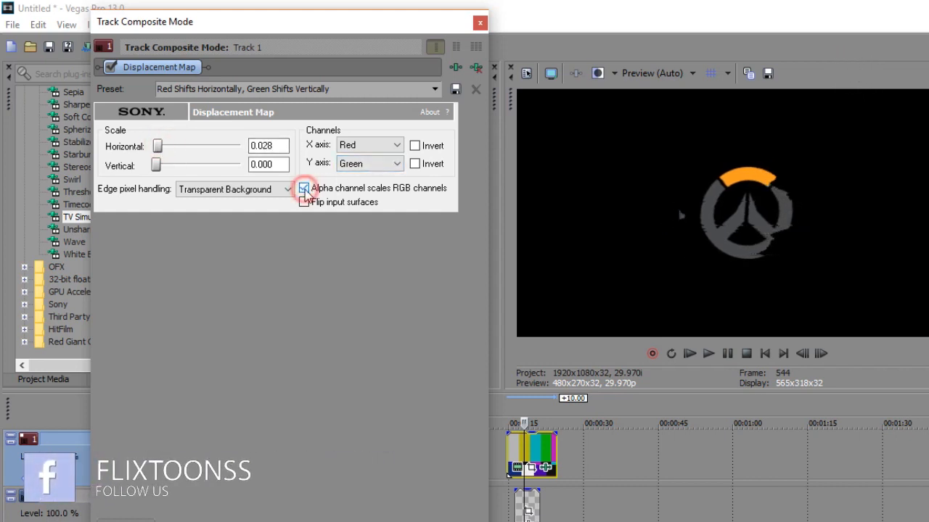
{"action": "left_click", "coordinate": [479, 21]}
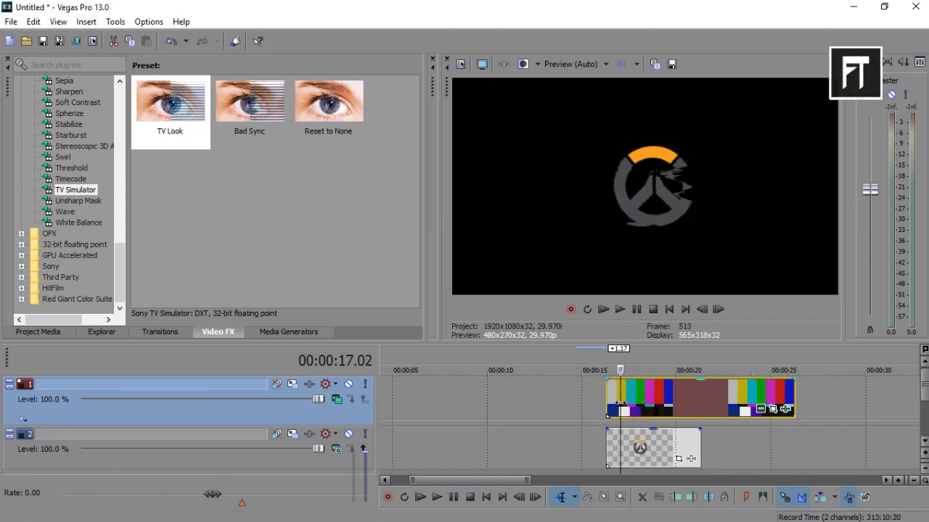
Step: Cut the colour-bars event into several short pieces with clean logo gaps between
{"action": "right_click", "coordinate": [621, 399]}
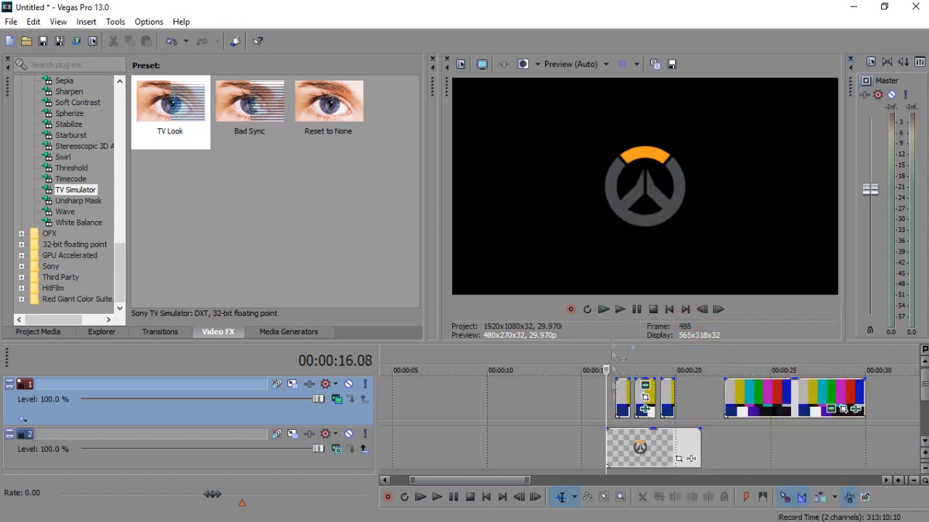
{"action": "left_click", "coordinate": [619, 309]}
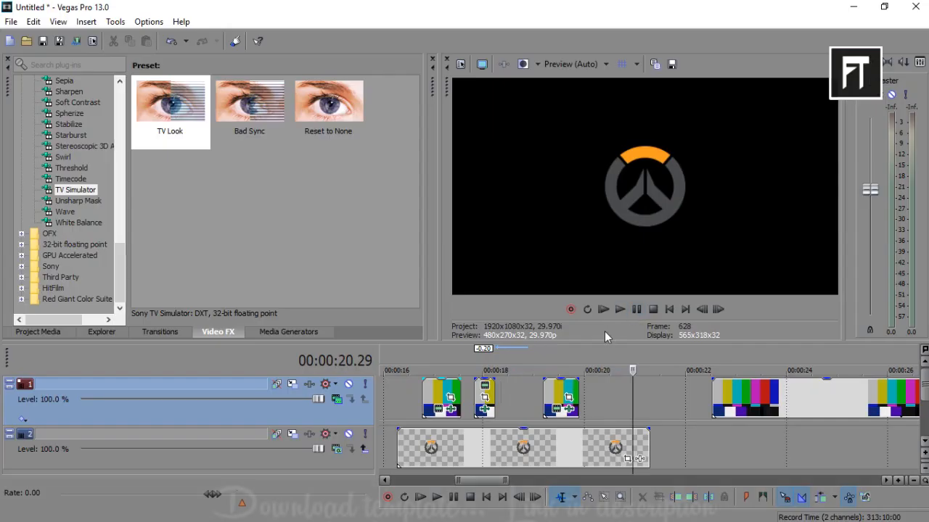
Step: Put a default 'Sample Text' event before the logo clips on track 2, then play
{"action": "left_click", "coordinate": [288, 332]}
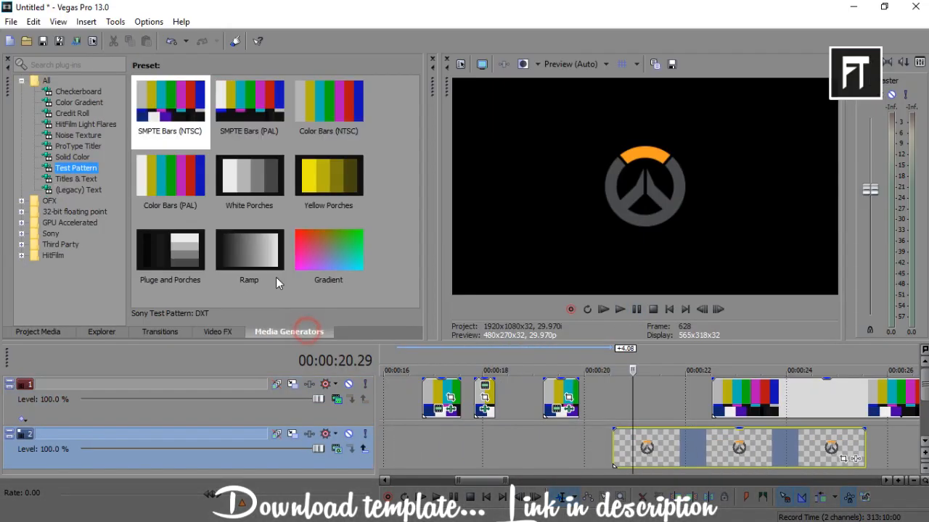
{"action": "left_click", "coordinate": [78, 189]}
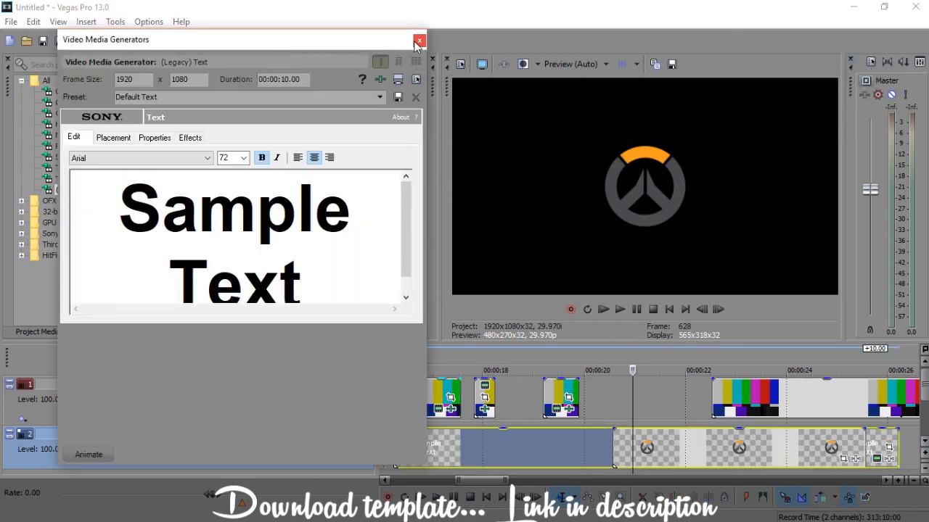
{"action": "left_click", "coordinate": [420, 39]}
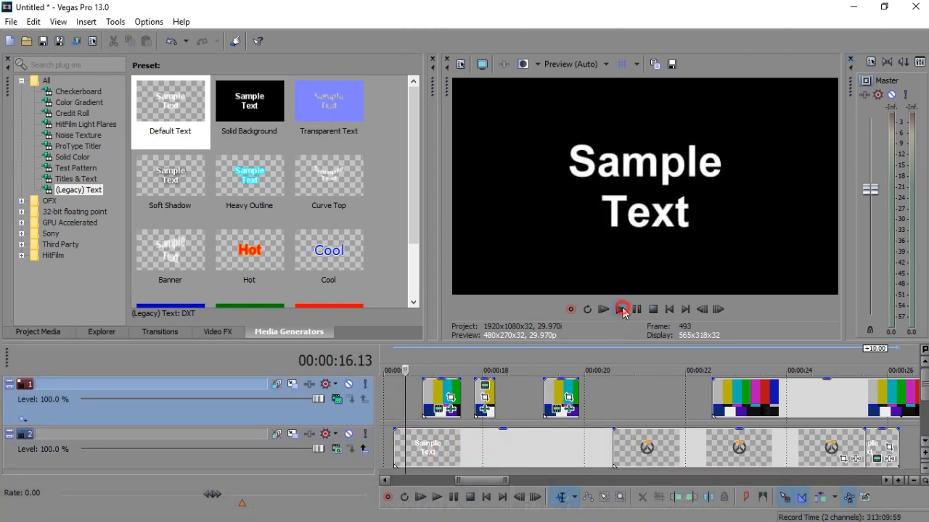
{"action": "left_click", "coordinate": [620, 309]}
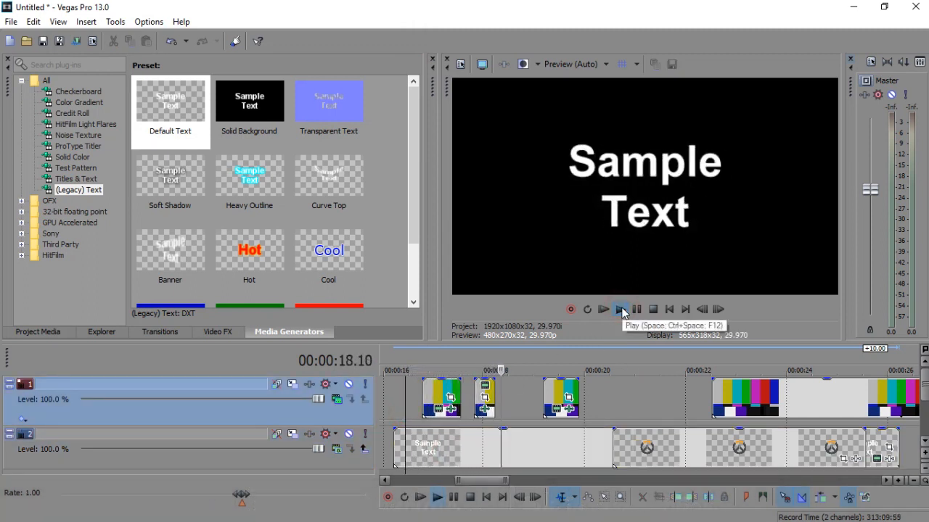